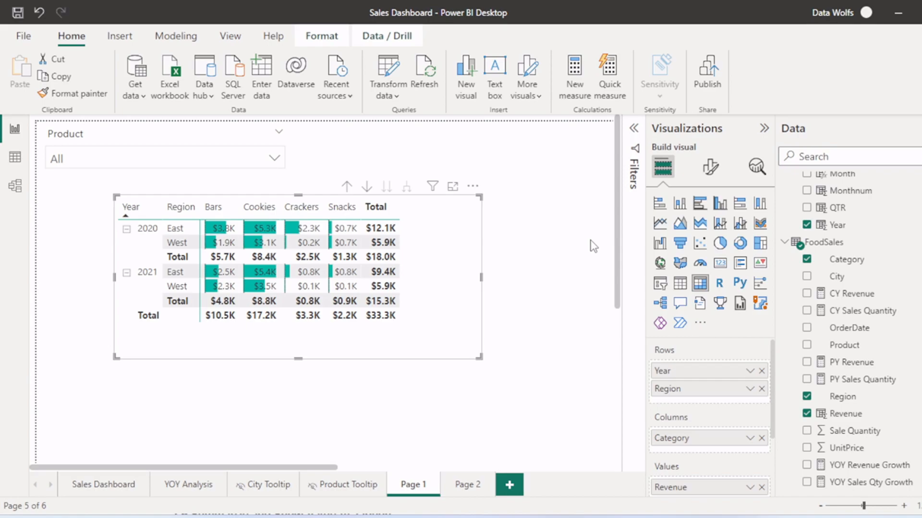
mouse_move(750, 296)
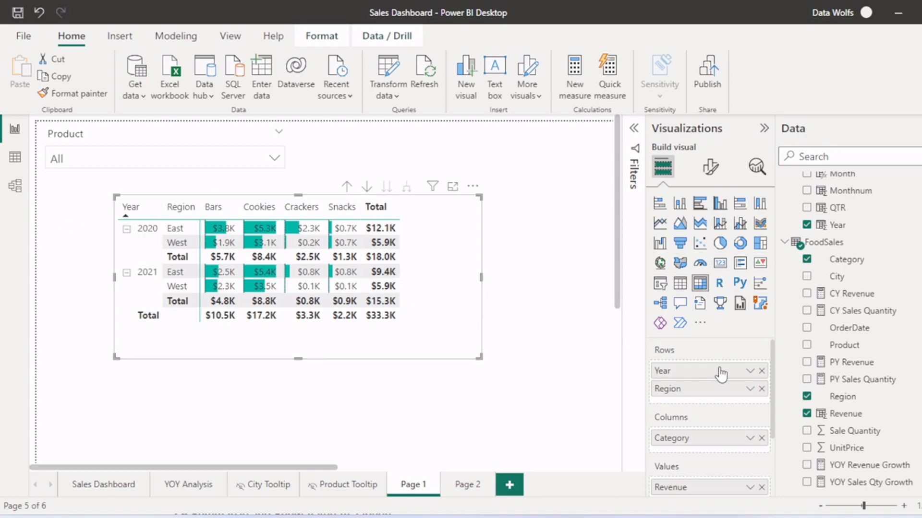
mouse_move(712, 400)
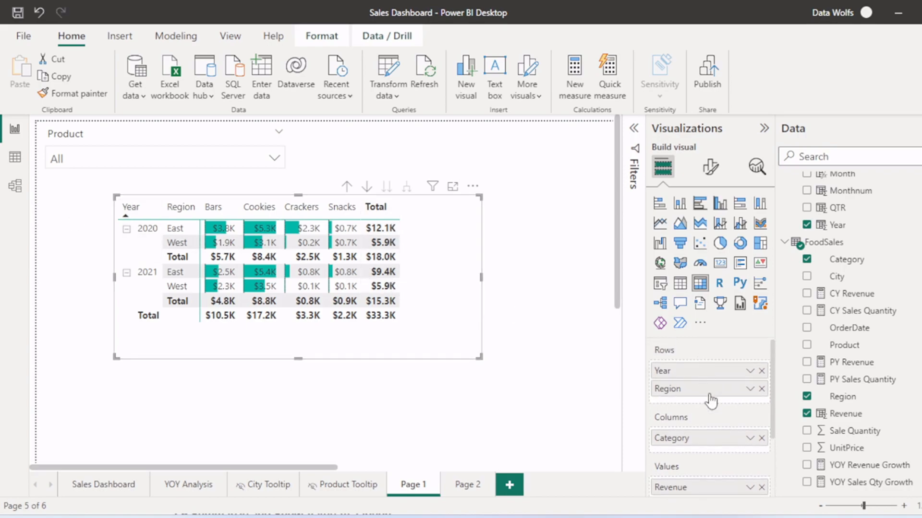
mouse_move(462, 308)
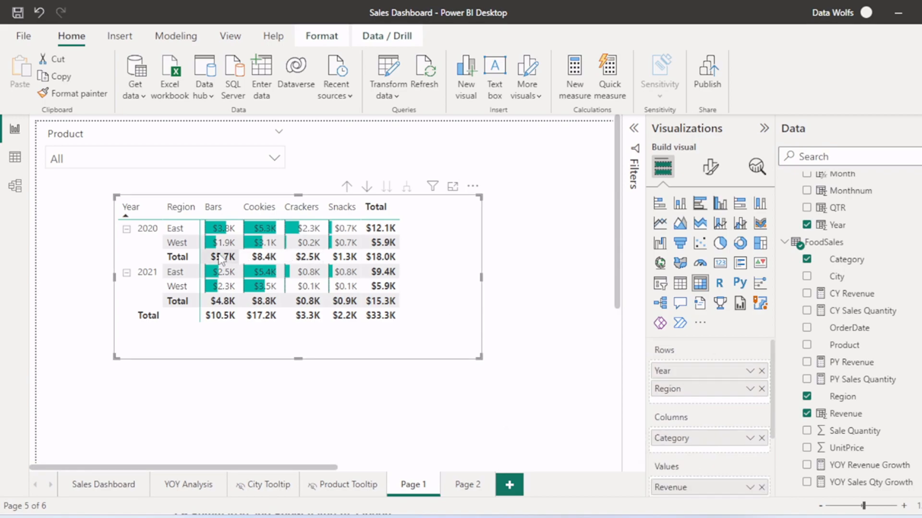
mouse_move(382, 272)
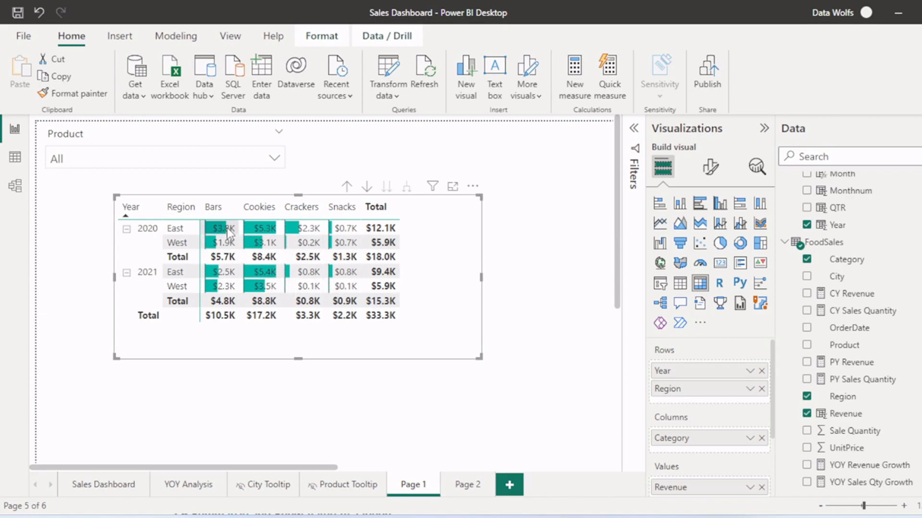
mouse_move(229, 246)
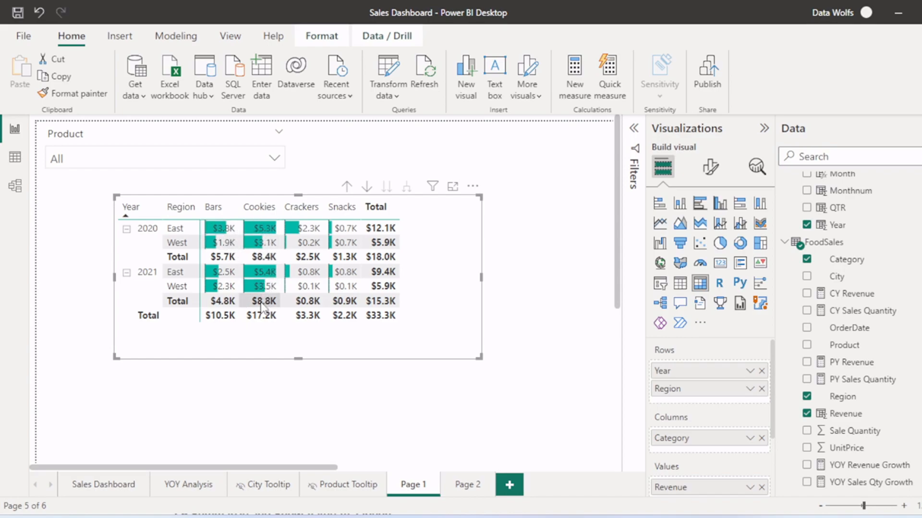
mouse_move(526, 277)
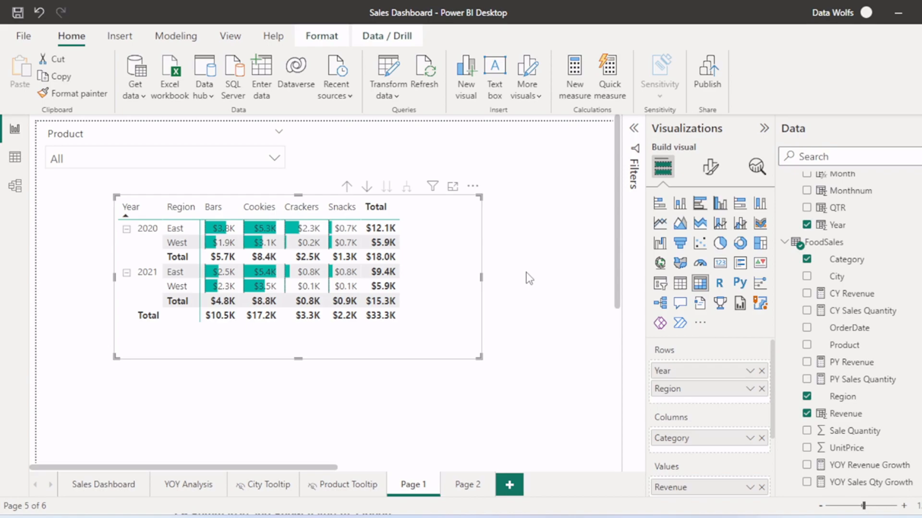
Step: Switch to Page 2 where an empty matrix visual awaits fields
left_click(468, 484)
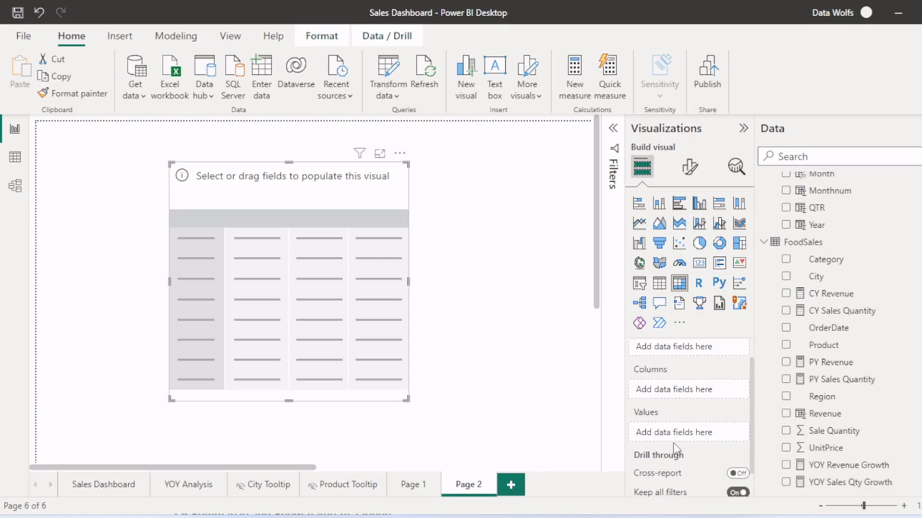
Step: After checking Page 1, add Year and Region to Rows and Category to Columns of the matrix
left_click(413, 484)
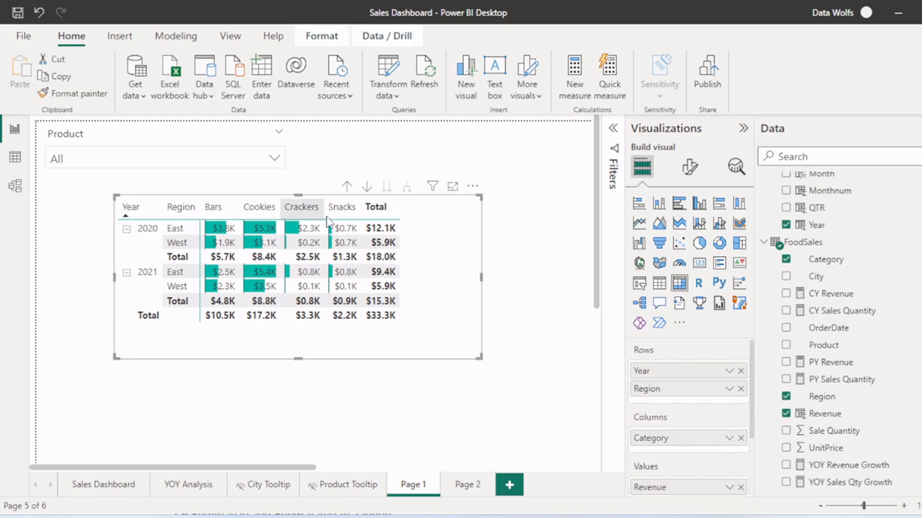
mouse_move(235, 253)
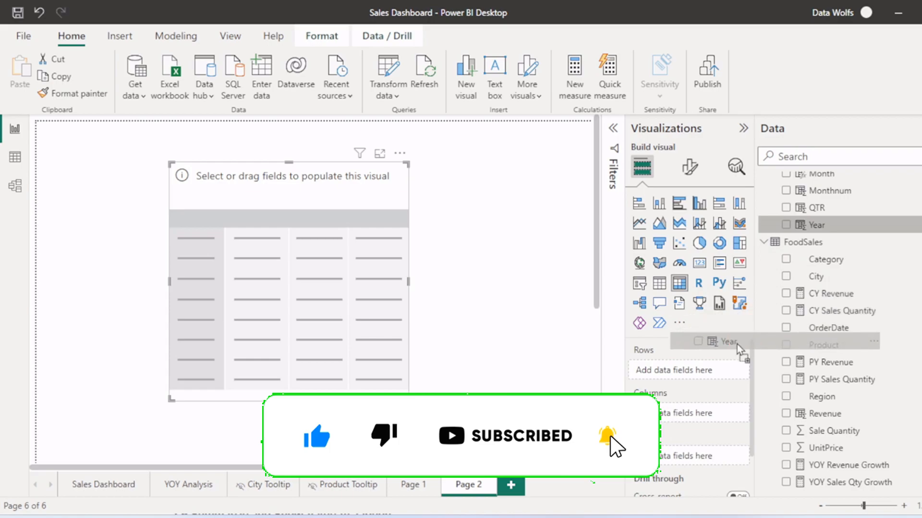
left_click(786, 224)
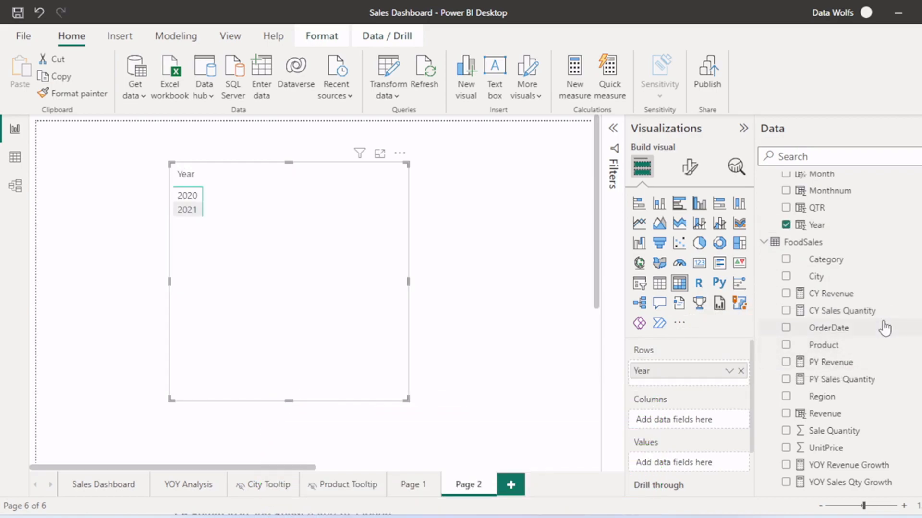
left_click_drag(822, 397, 690, 382)
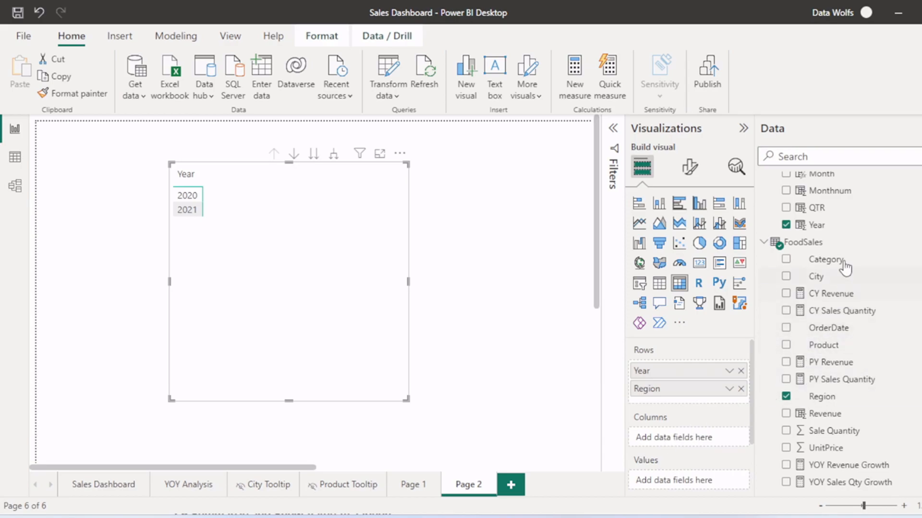
left_click(786, 259)
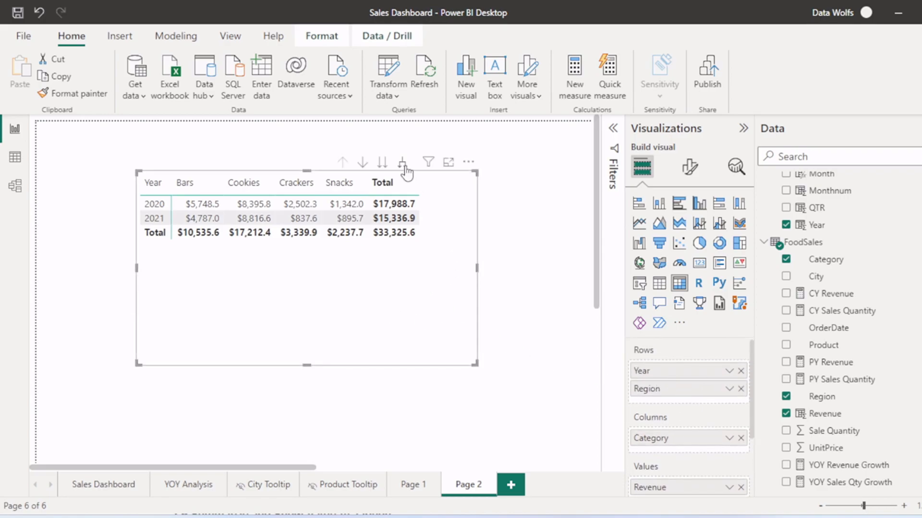
mouse_move(404, 163)
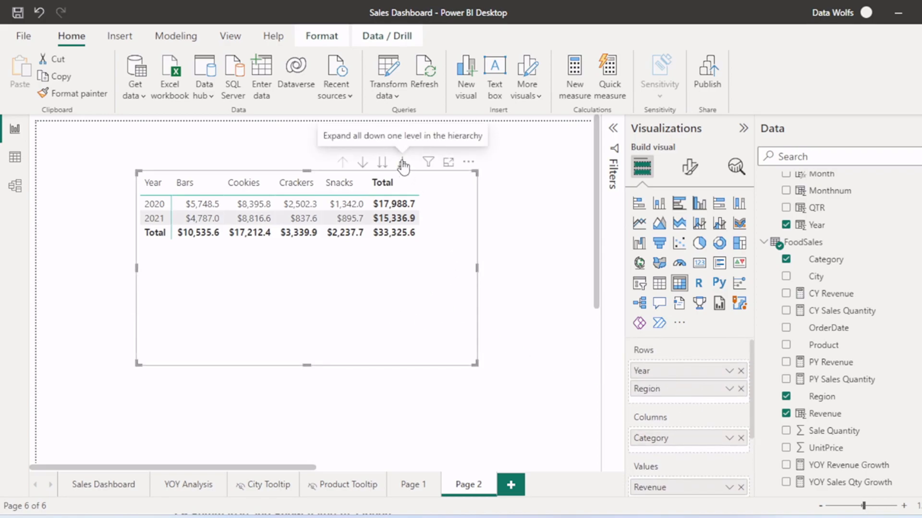
Step: Expand all years to show regions and turn on +/- icons in Row headers
left_click(403, 162)
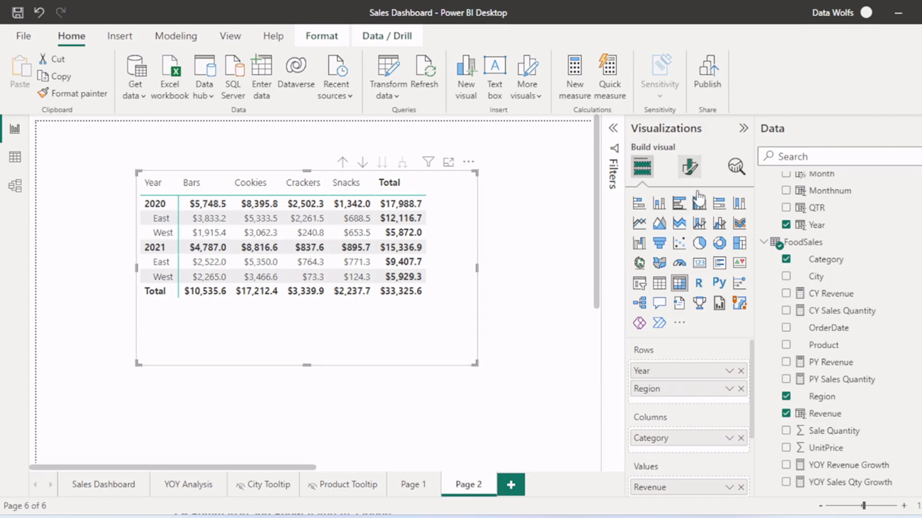
left_click(688, 166)
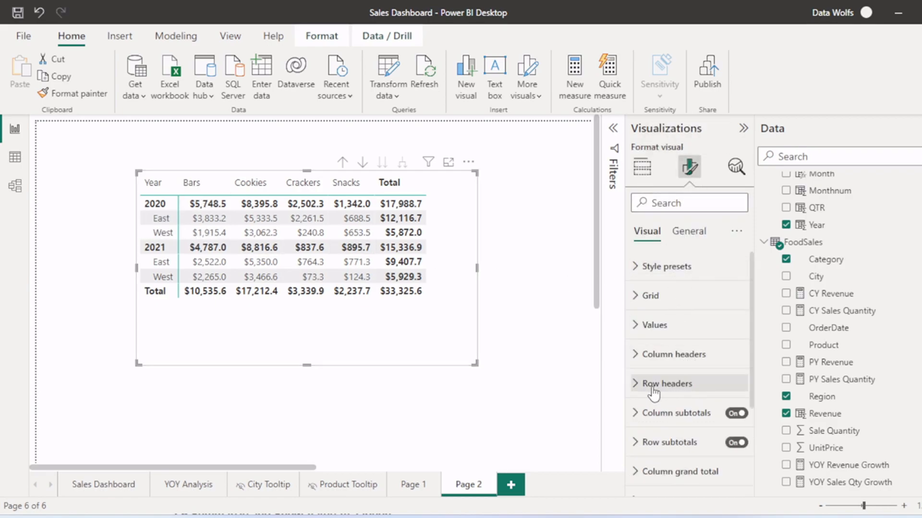
left_click(667, 383)
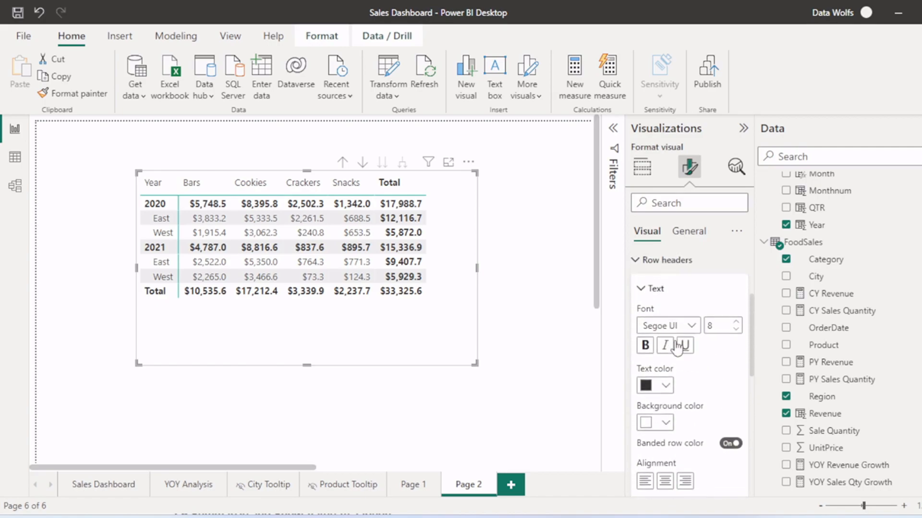
scroll("down", 3)
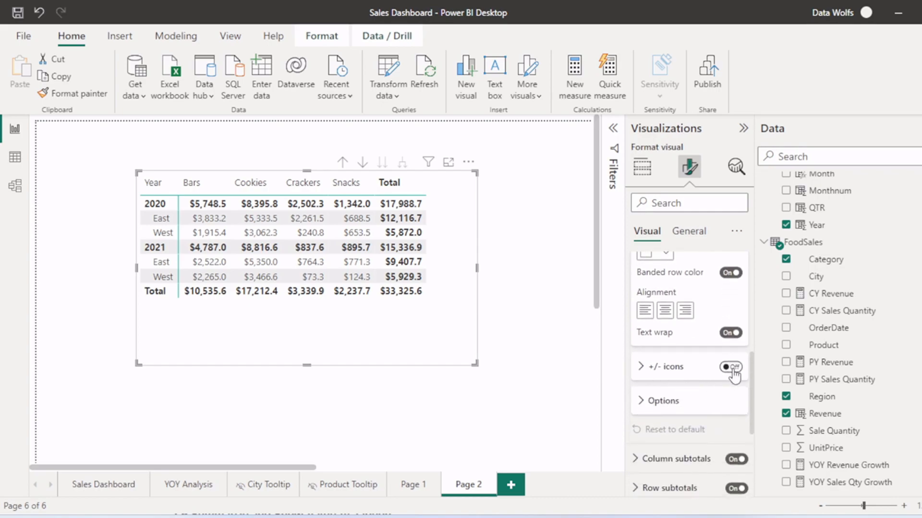
left_click(730, 367)
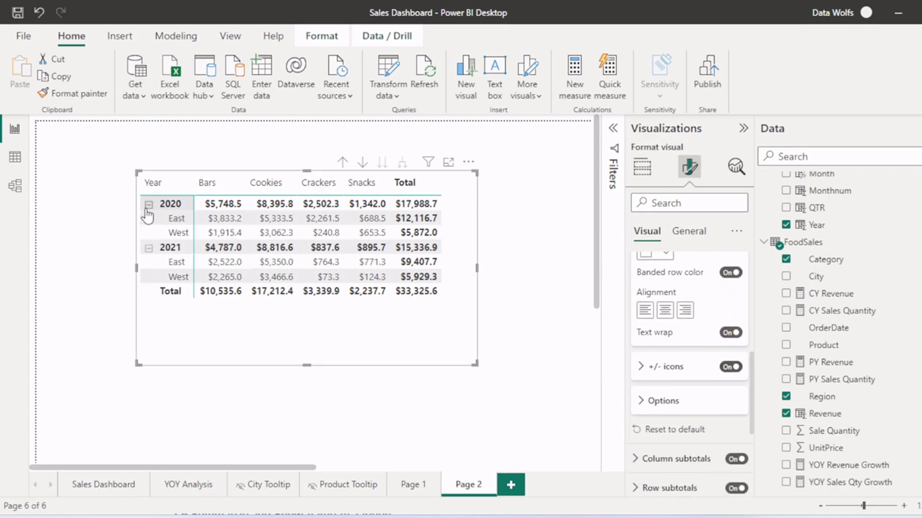
Step: Test collapsing and re-expanding the 2020 rows with the new icons
left_click(148, 204)
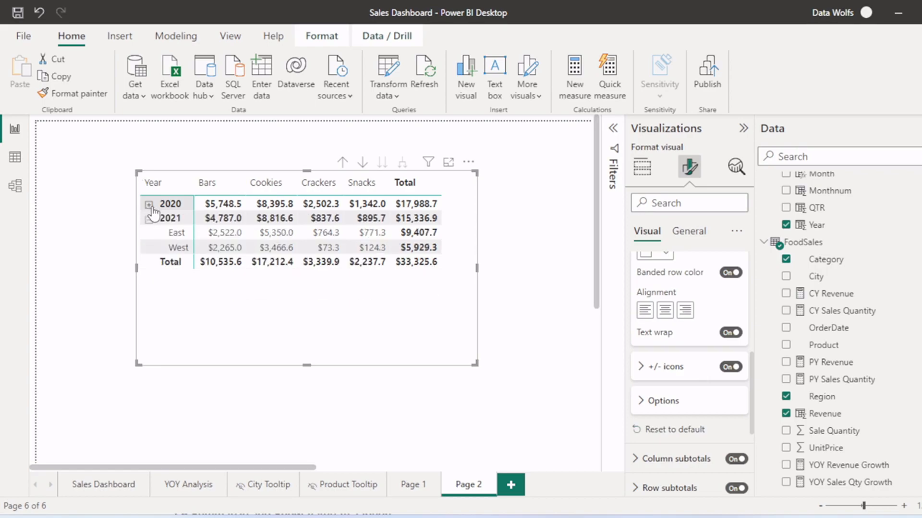
left_click(150, 203)
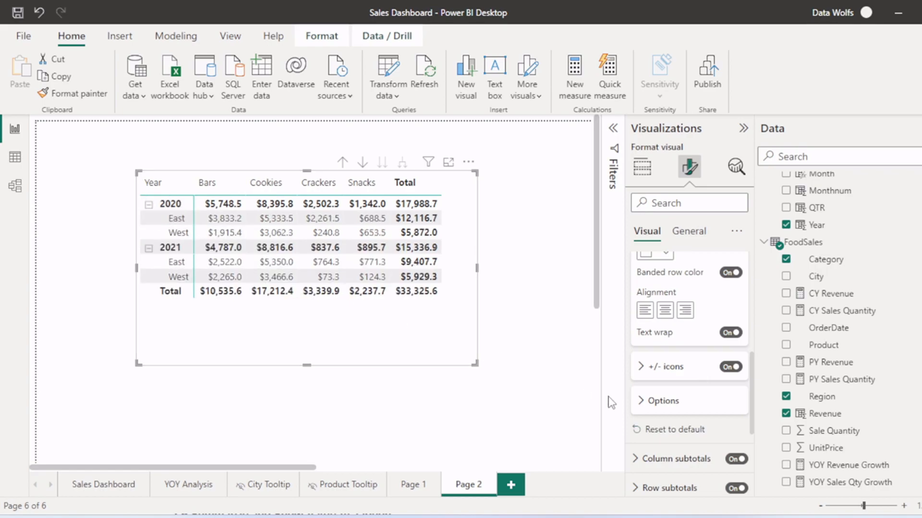
left_click(660, 400)
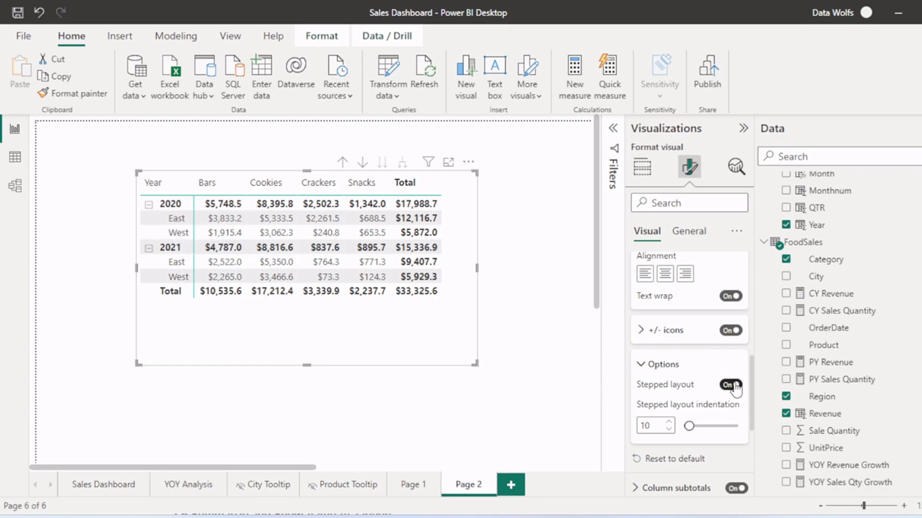
Step: Turn Stepped layout off so Year and Region sit in separate columns, then collapse Row headers
left_click(729, 385)
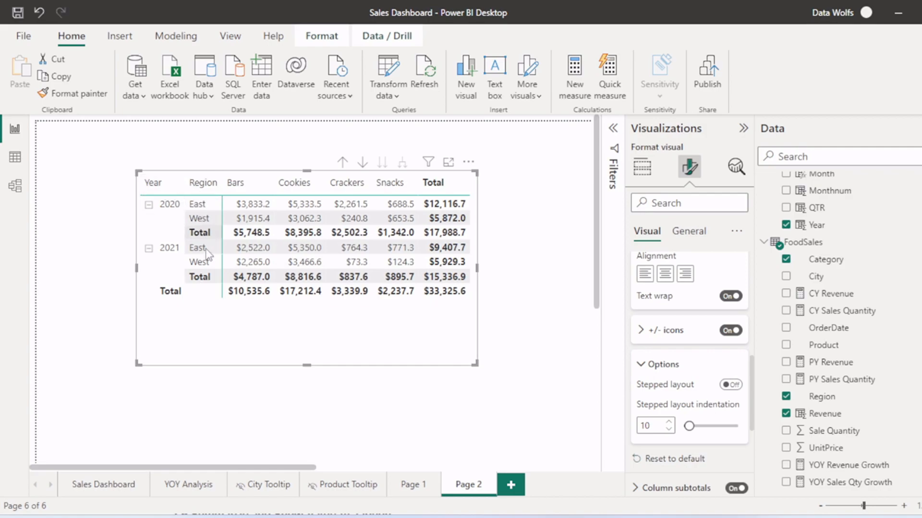
left_click(662, 364)
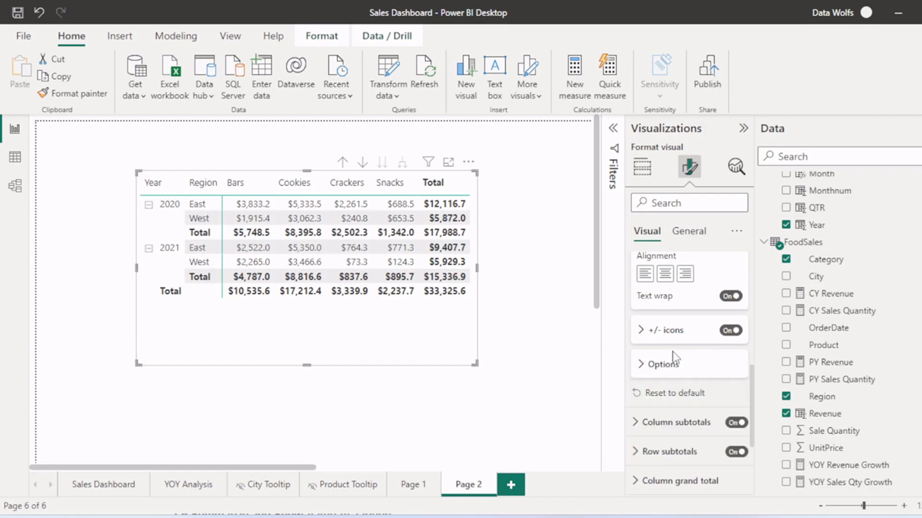
left_click(667, 346)
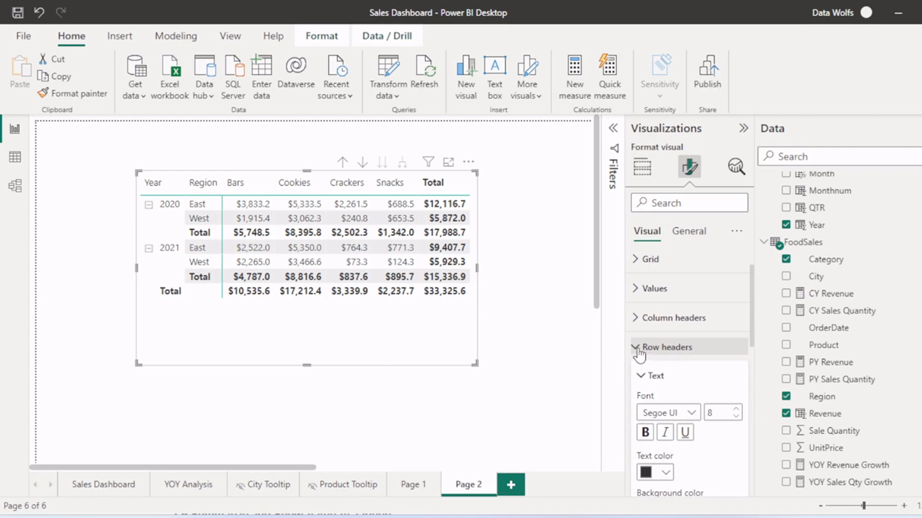
left_click(667, 347)
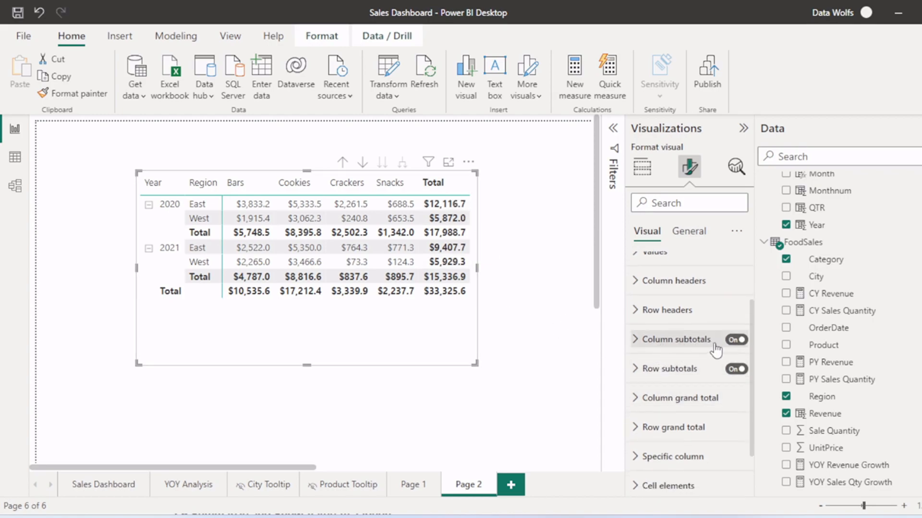
Step: Turn Column subtotals off to drop the Total column and expand the Row subtotals section
left_click(735, 339)
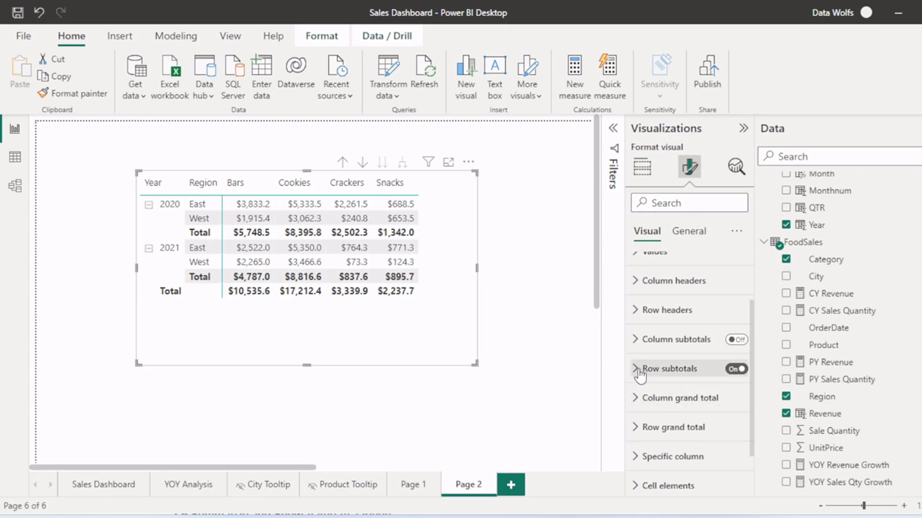
left_click(666, 369)
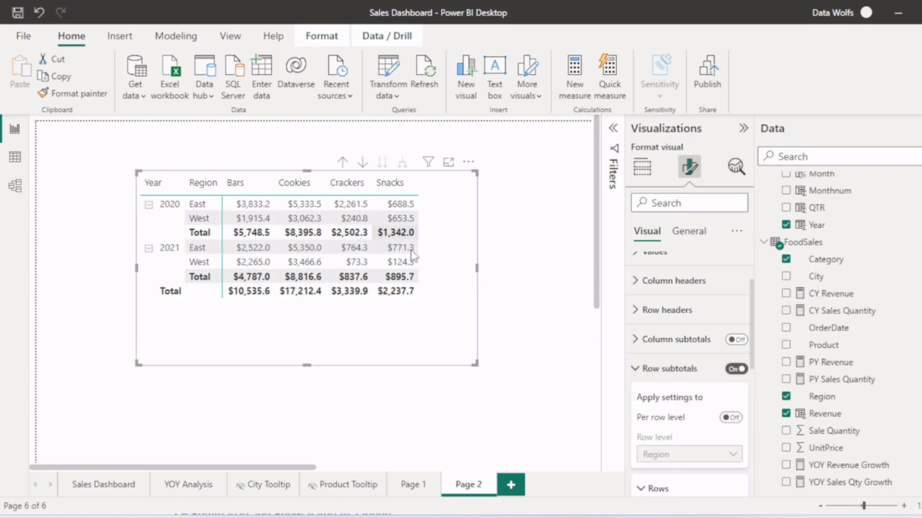
mouse_move(391, 319)
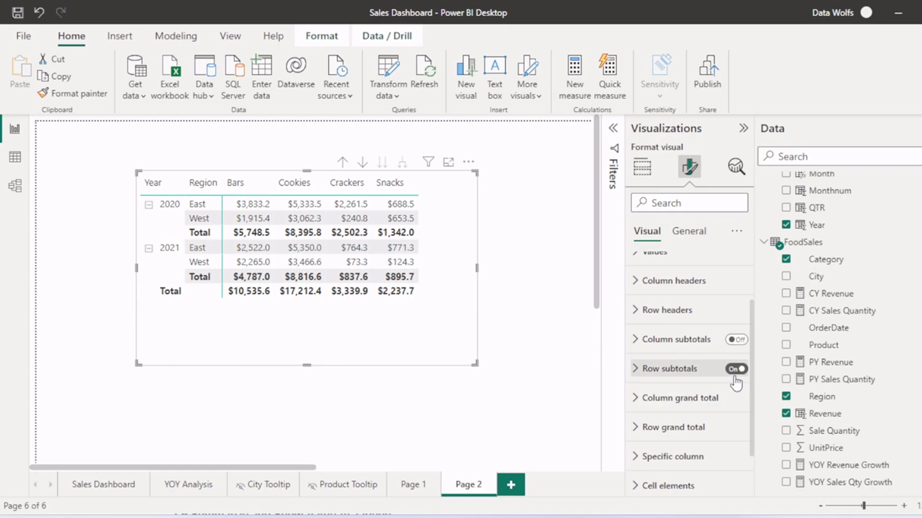
left_click(736, 369)
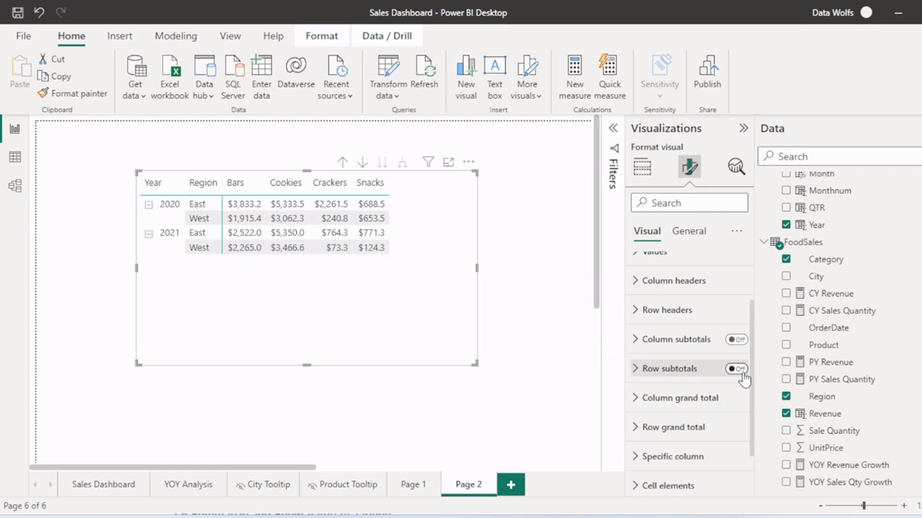
Step: Enable Row subtotals per row level and hide the Region-level subtotals, keeping the grand Total row
left_click(735, 368)
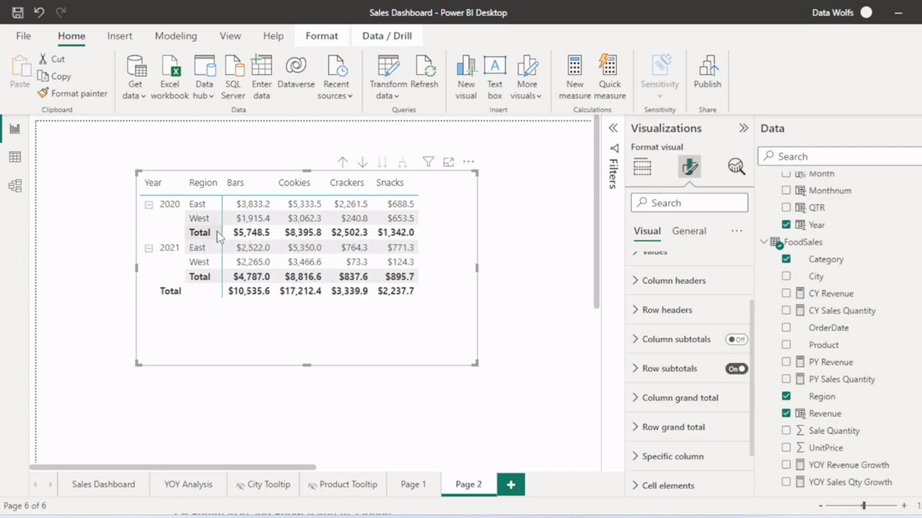
mouse_move(200, 204)
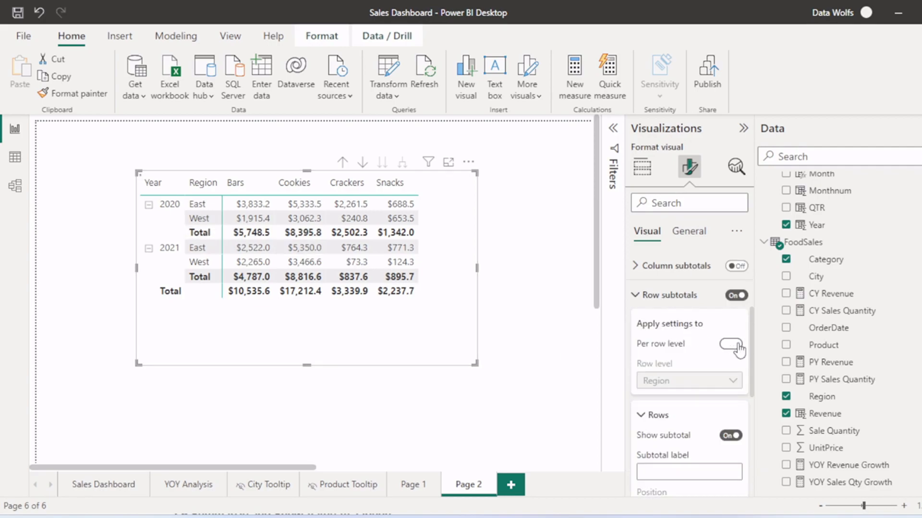
left_click(731, 344)
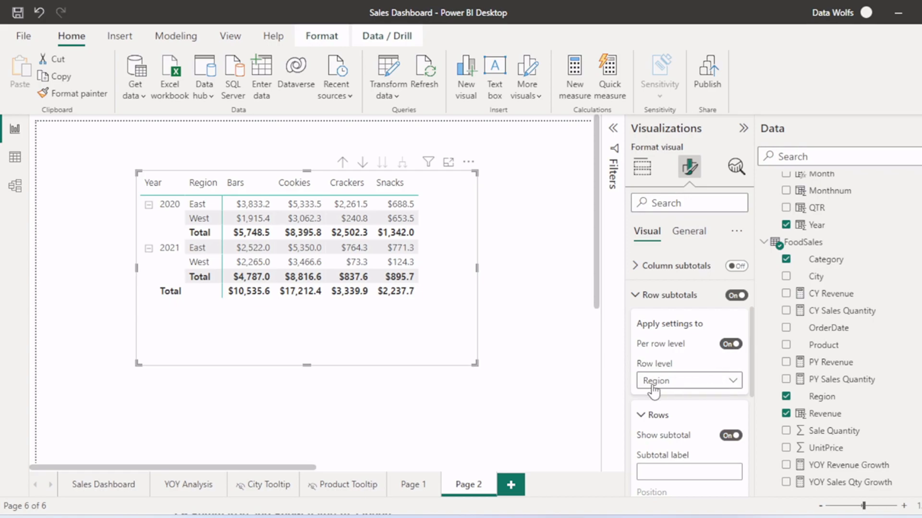
left_click(687, 380)
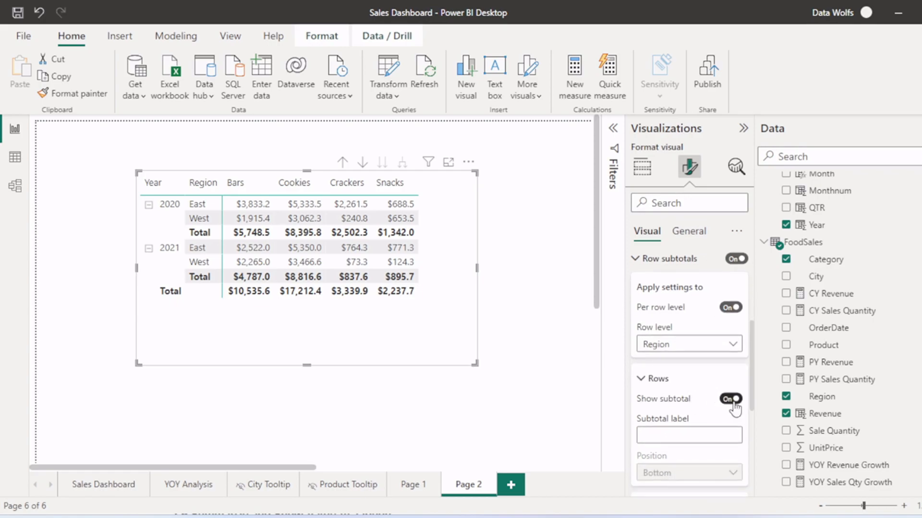
left_click(729, 399)
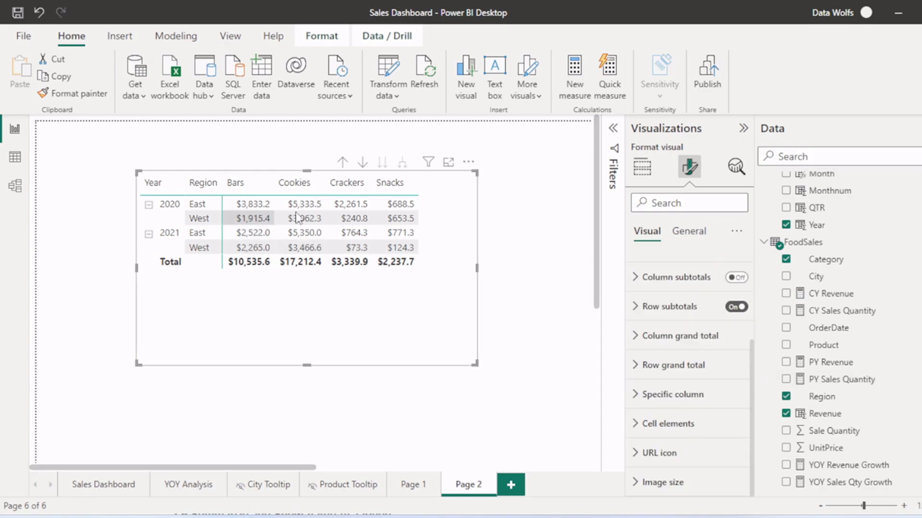
mouse_move(672, 394)
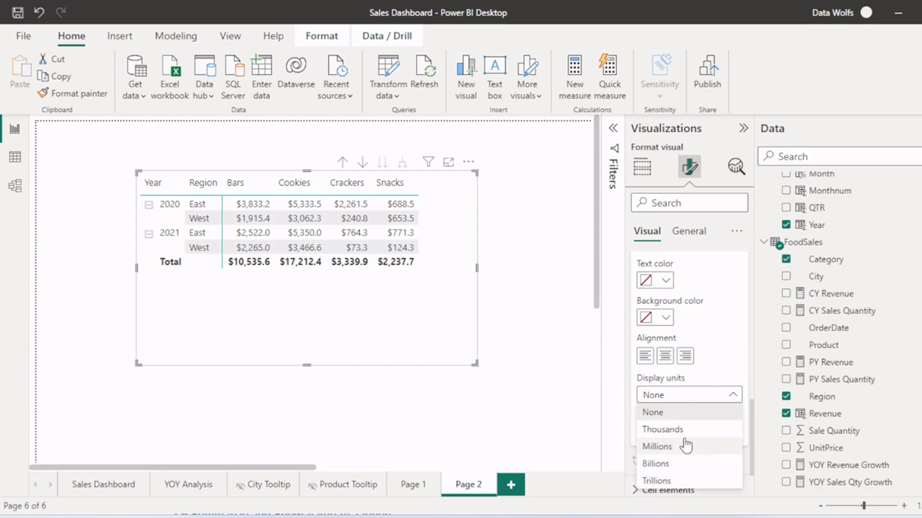
Step: Set value Display units to Thousands and check Value decimal places, giving figures like $3.8K
left_click(662, 429)
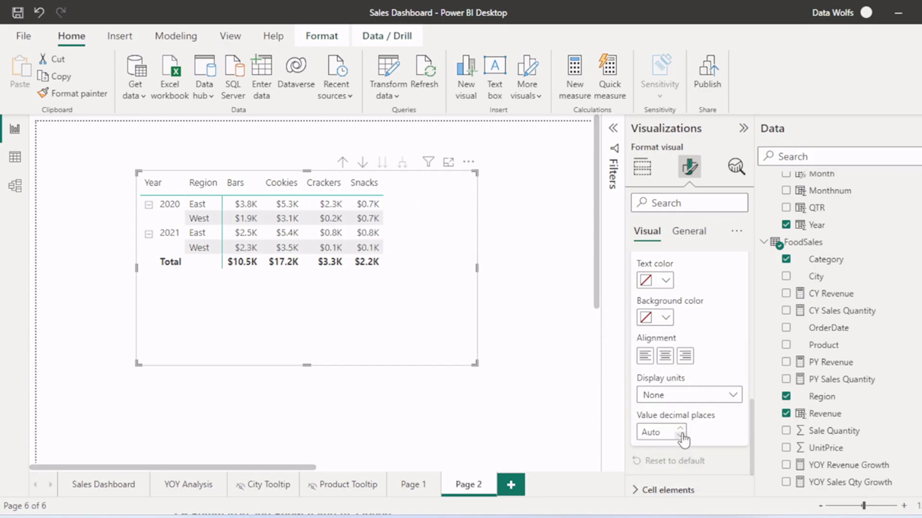
left_click(687, 395)
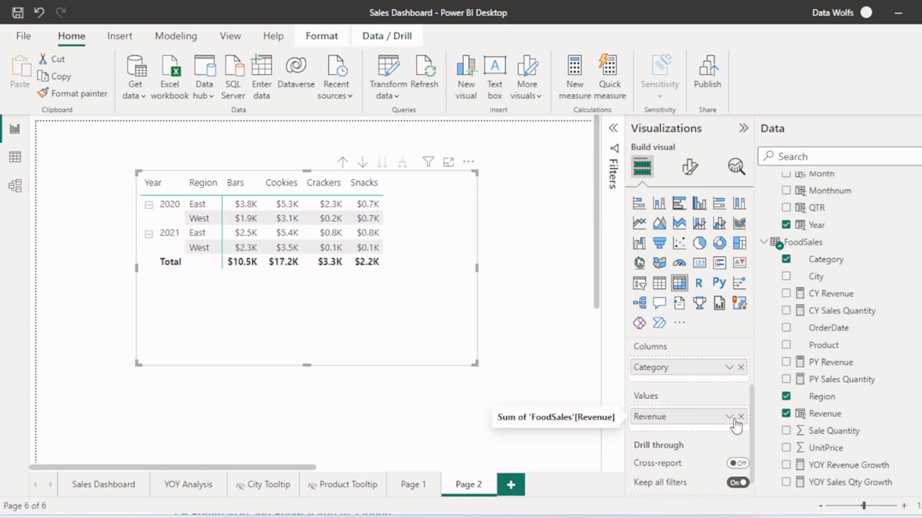
Step: Apply Gradient conditional Font color to the Revenue field, red for lowest to teal for highest
left_click(731, 416)
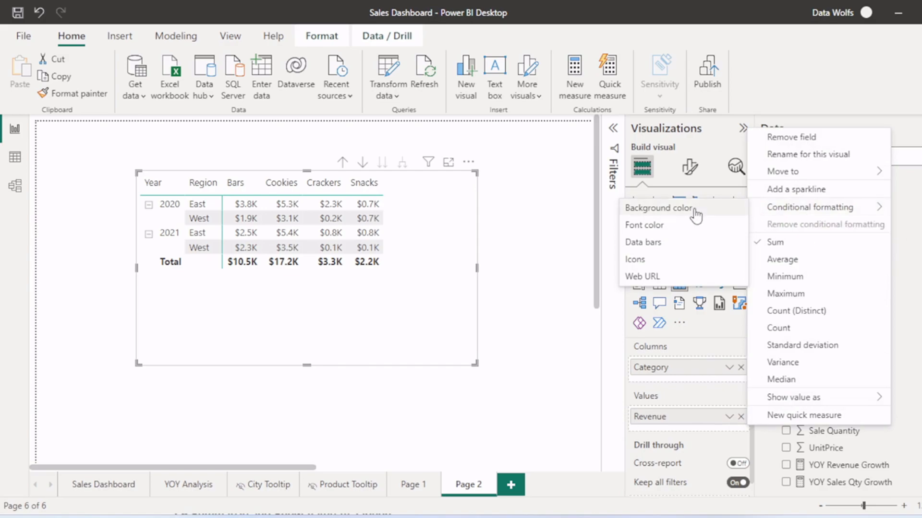
mouse_move(645, 224)
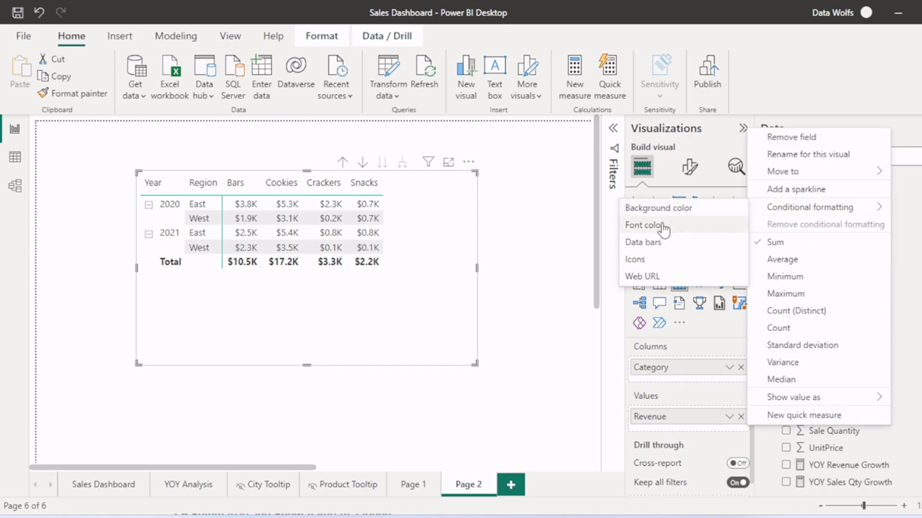
left_click(645, 225)
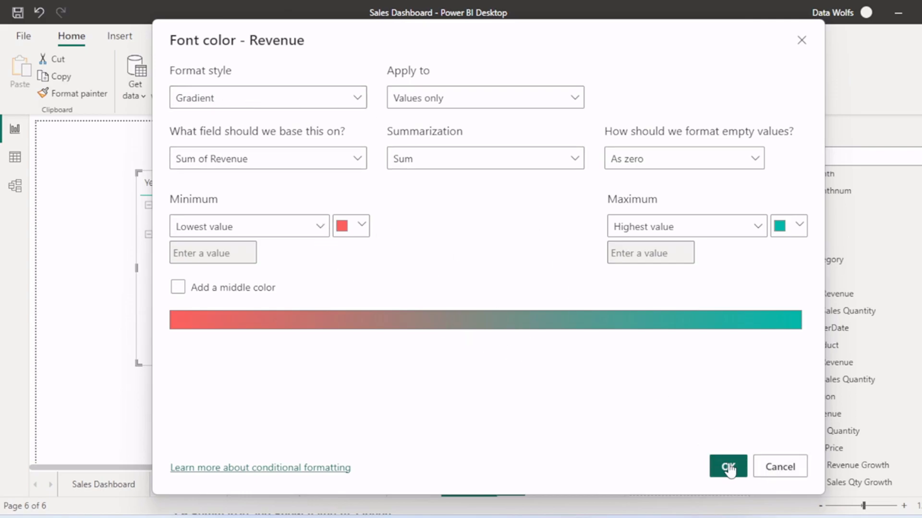
left_click(726, 467)
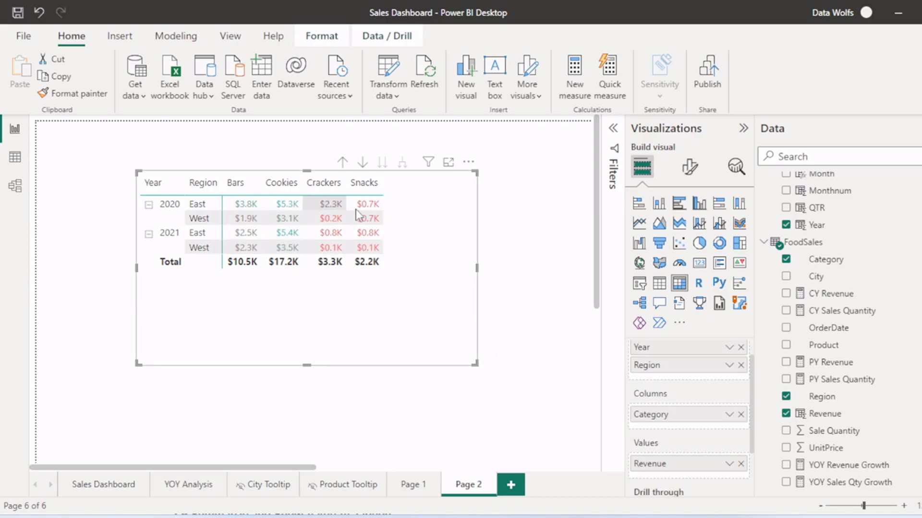
left_click(730, 464)
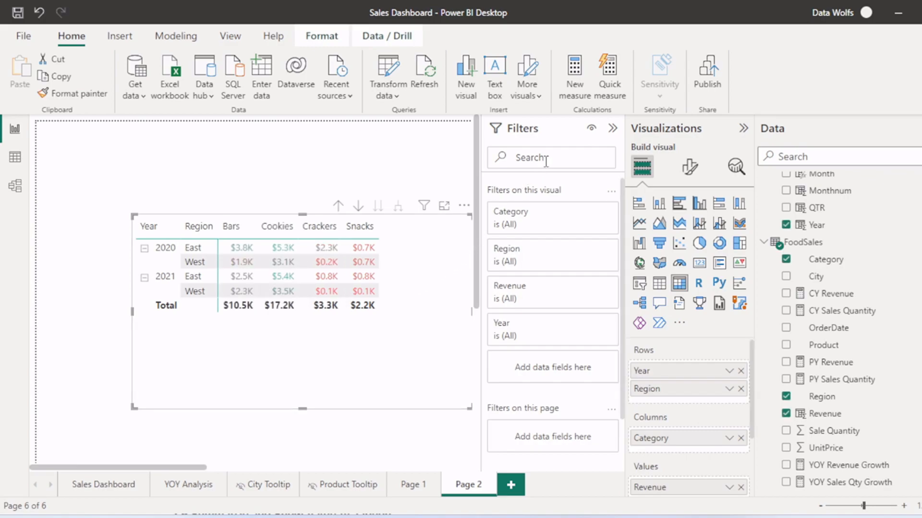
mouse_move(593, 218)
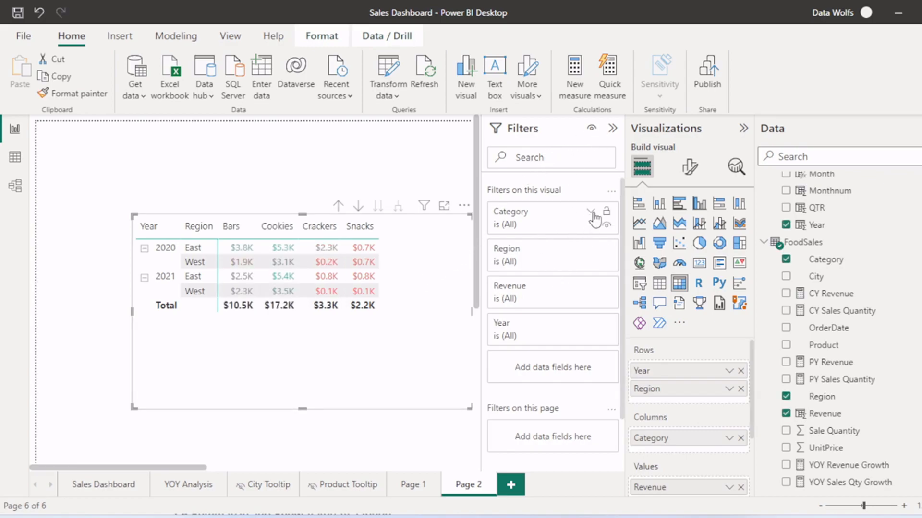
left_click(594, 218)
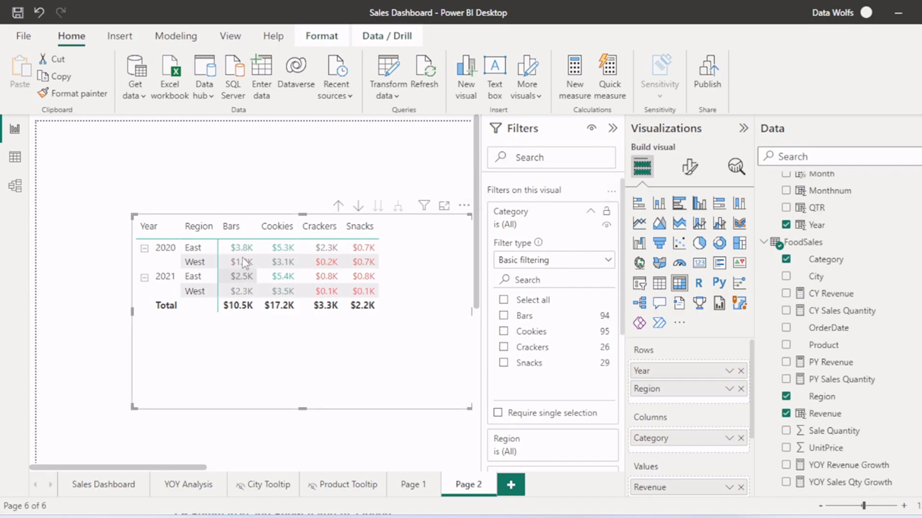
left_click(503, 315)
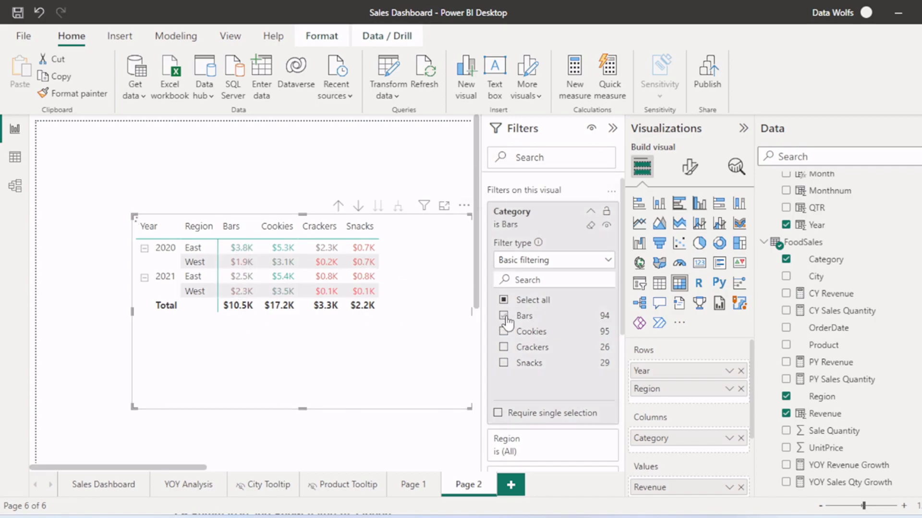
left_click(504, 316)
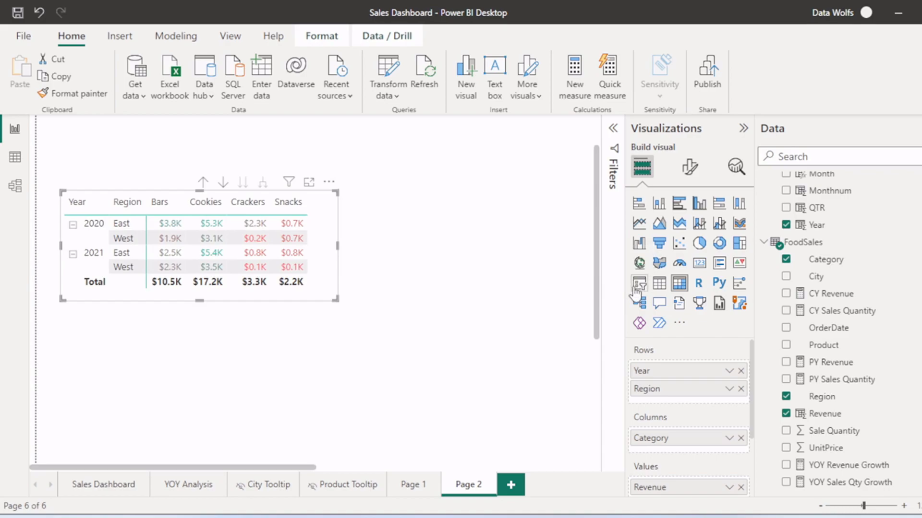
Step: Place a new slicer right of the matrix with Product as its field
left_click(638, 283)
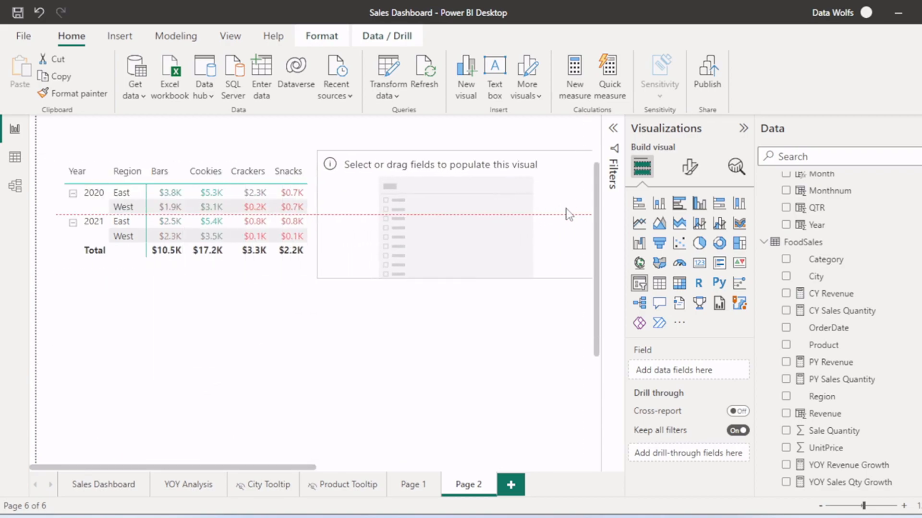
left_click(455, 235)
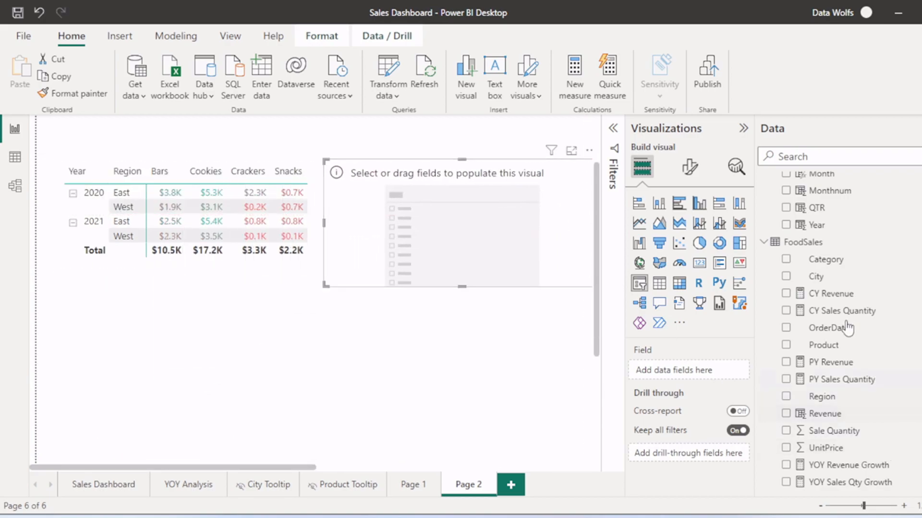
mouse_move(832, 345)
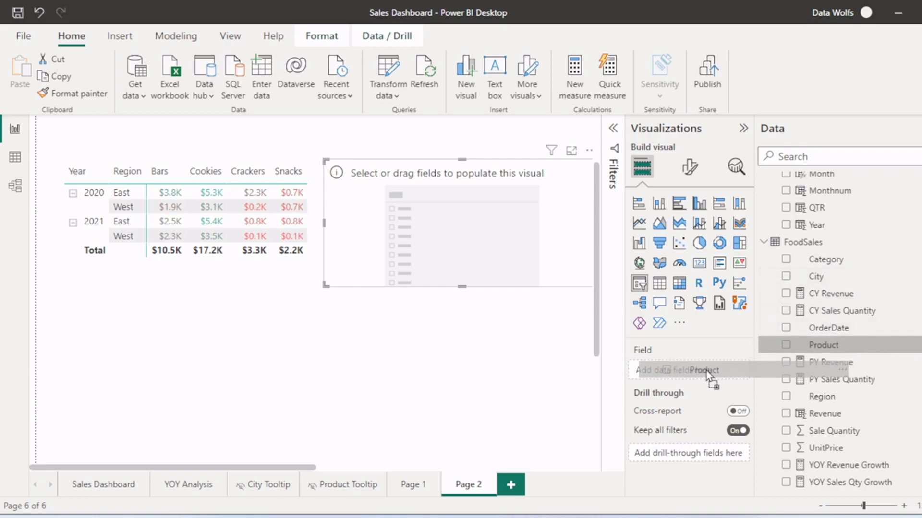
left_click(787, 344)
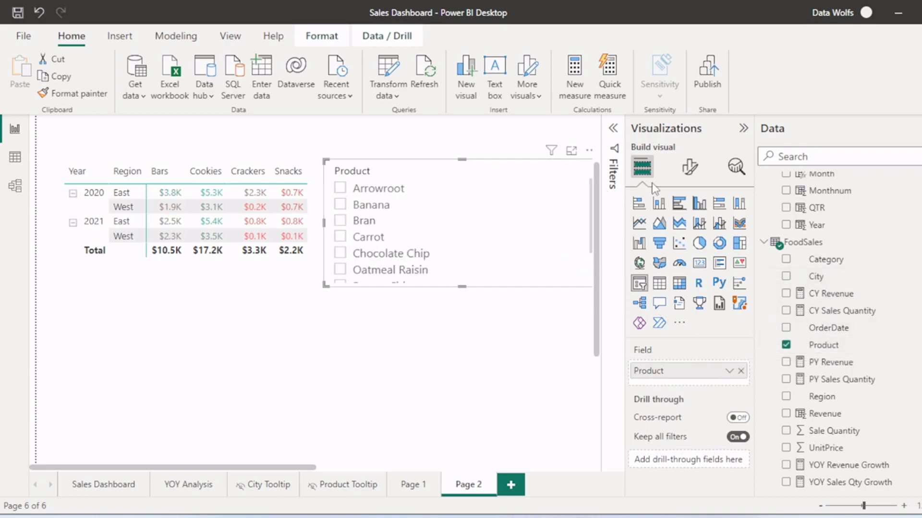
Step: Format the slicer as a Dropdown with Show Select all turned on
left_click(690, 166)
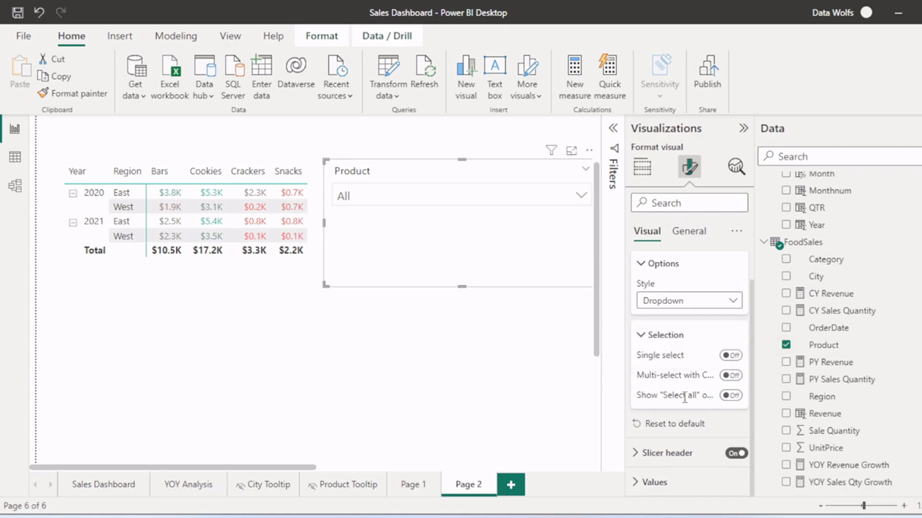
left_click(731, 395)
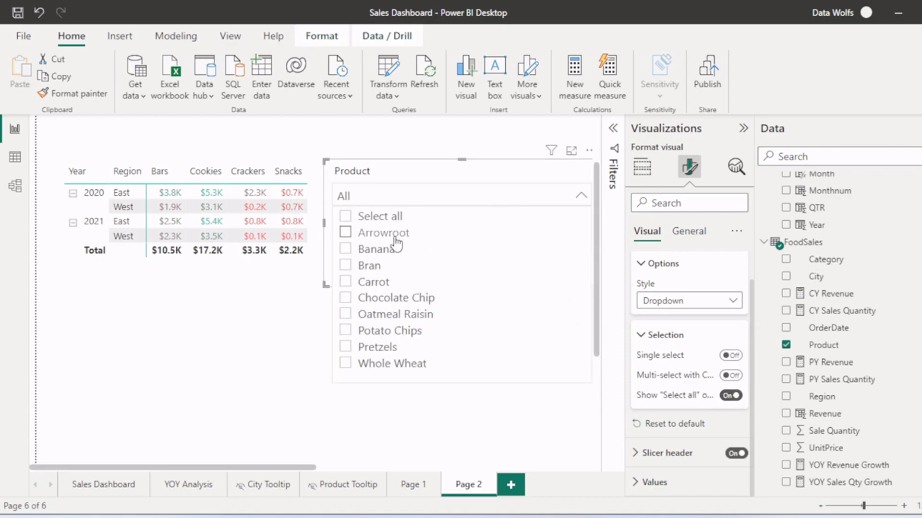
left_click(345, 265)
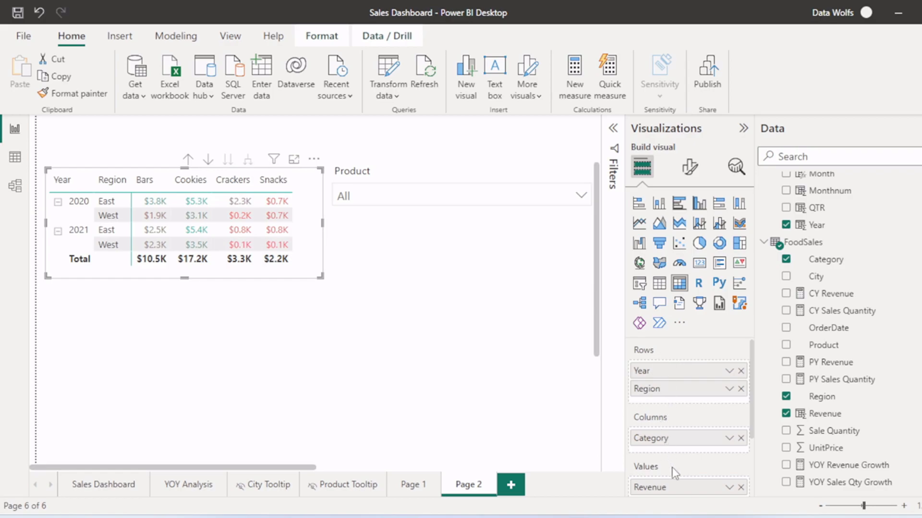
Step: Leave the finished report and switch to the YouTube channel browser tab
left_click(689, 167)
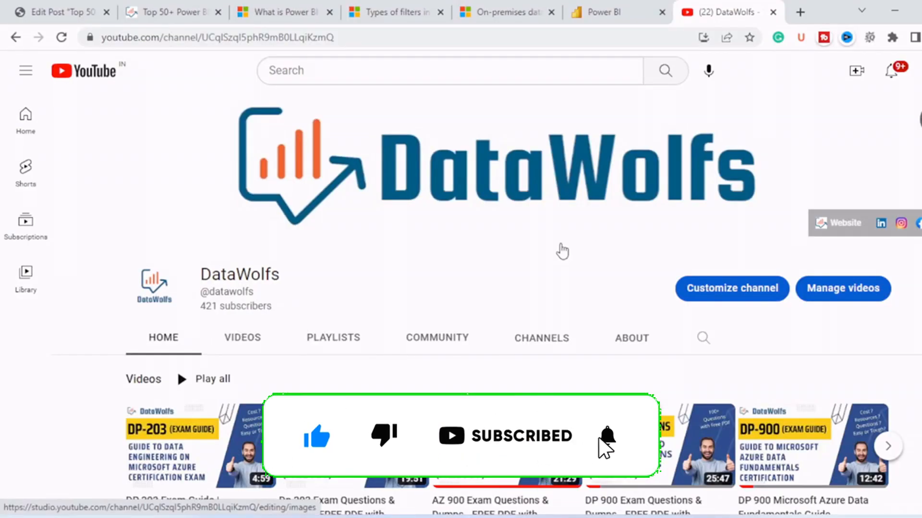
left_click(607, 436)
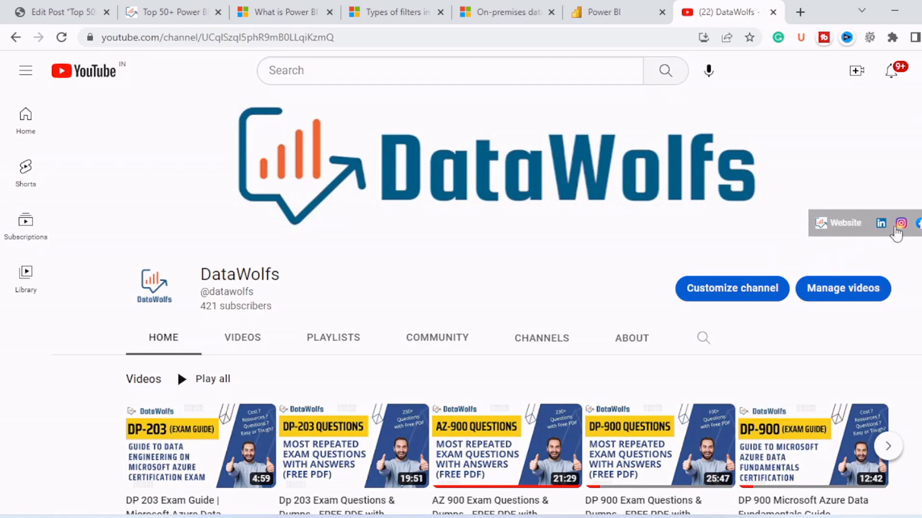
mouse_move(818, 237)
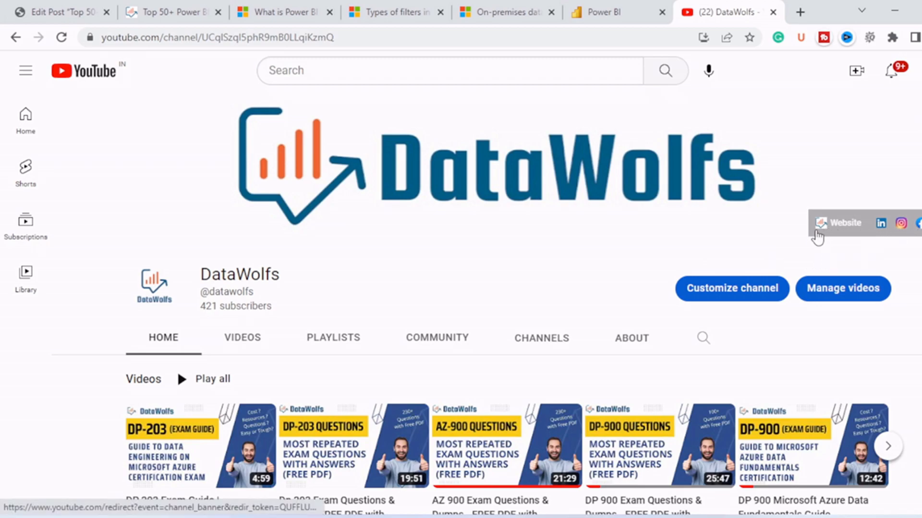
mouse_move(760, 377)
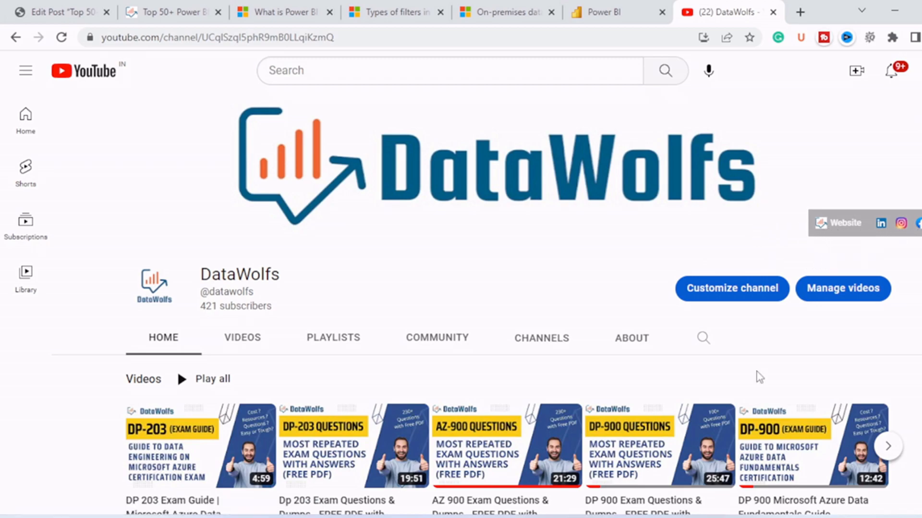